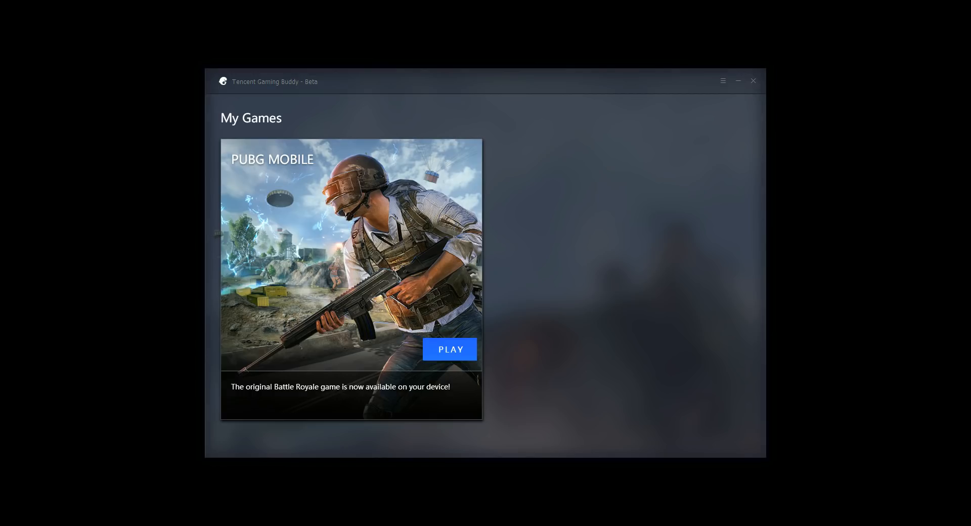
{"action": "mouse_move", "coordinate": [656, 425]}
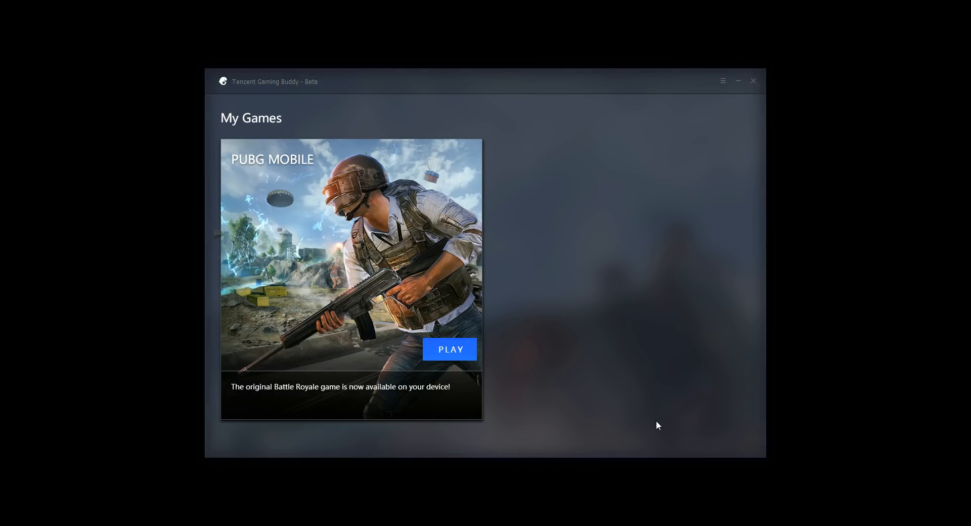
{"action": "mouse_move", "coordinate": [643, 315]}
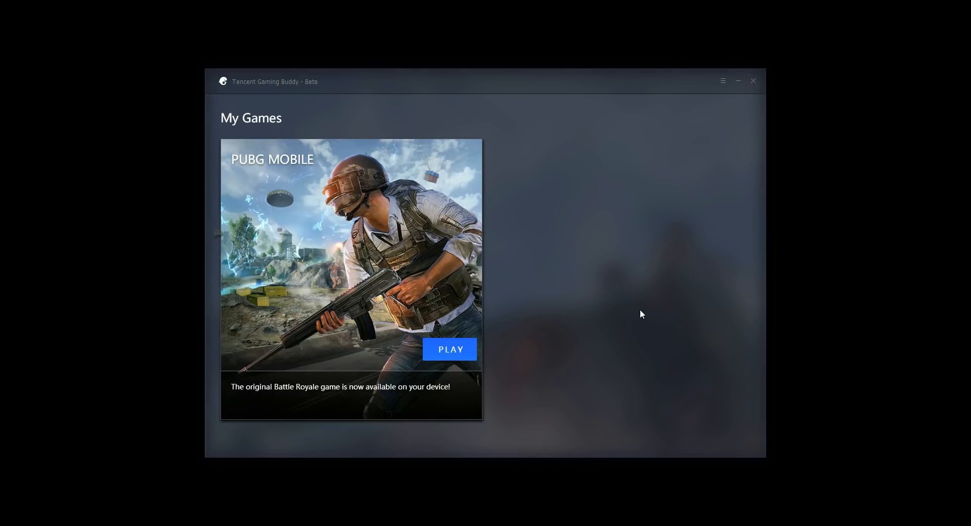
{"action": "mouse_move", "coordinate": [700, 87]}
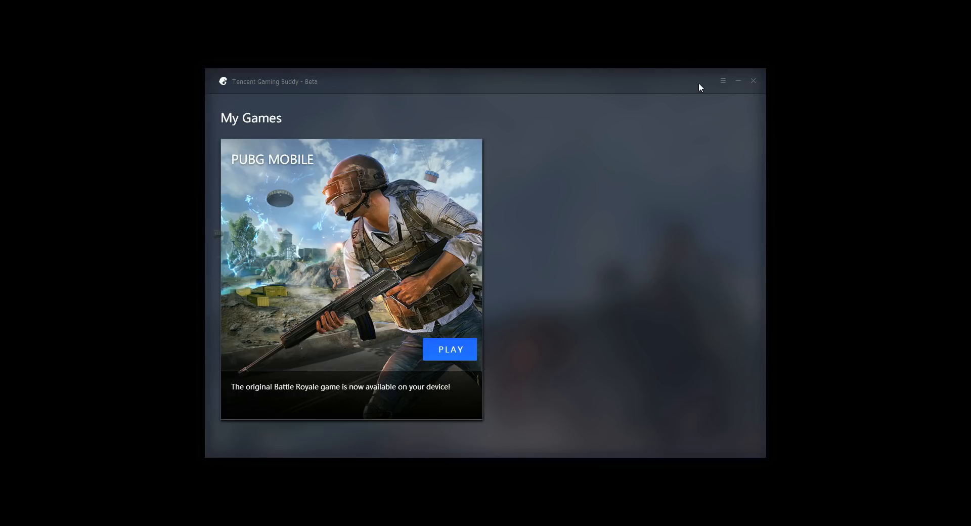
Check for a newer Tencent Gaming Buddy version and dismiss the up-to-date notice.
{"action": "left_click", "coordinate": [722, 80]}
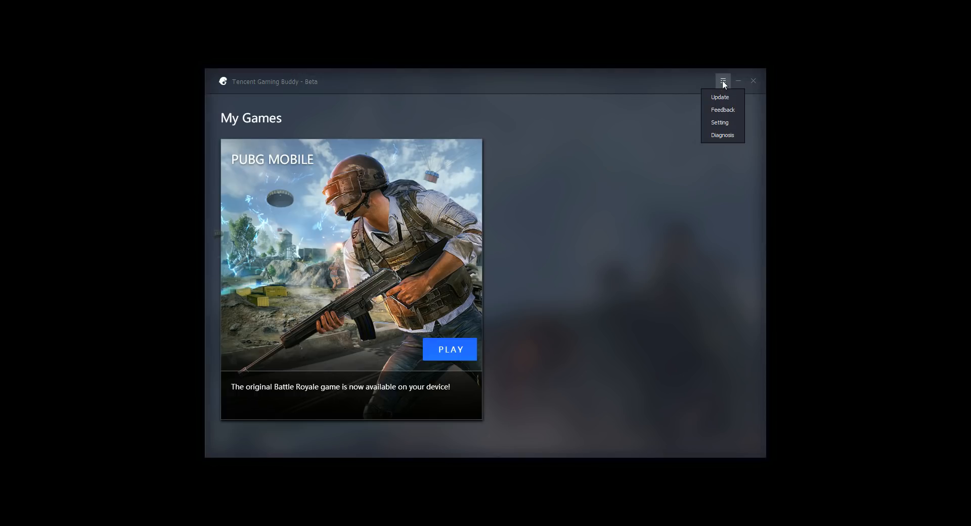
{"action": "left_click", "coordinate": [719, 96]}
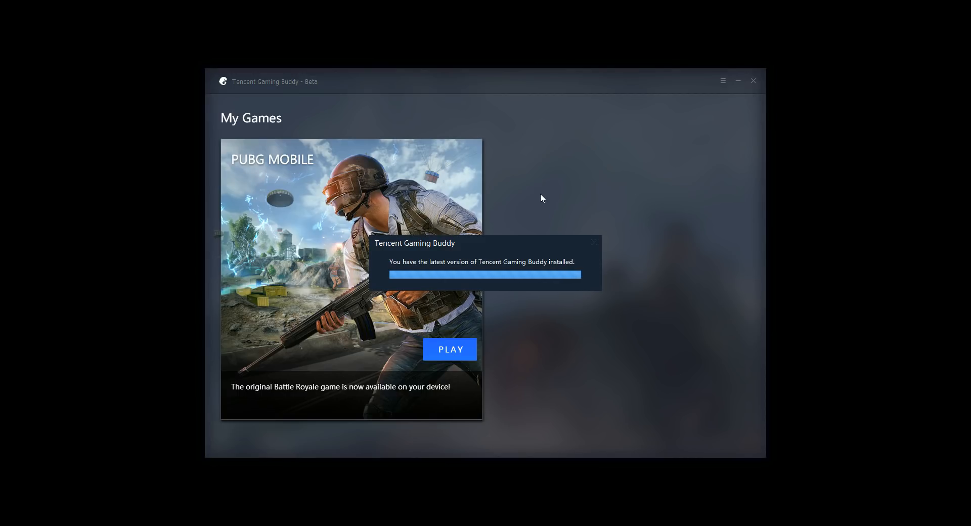
{"action": "mouse_move", "coordinate": [589, 187]}
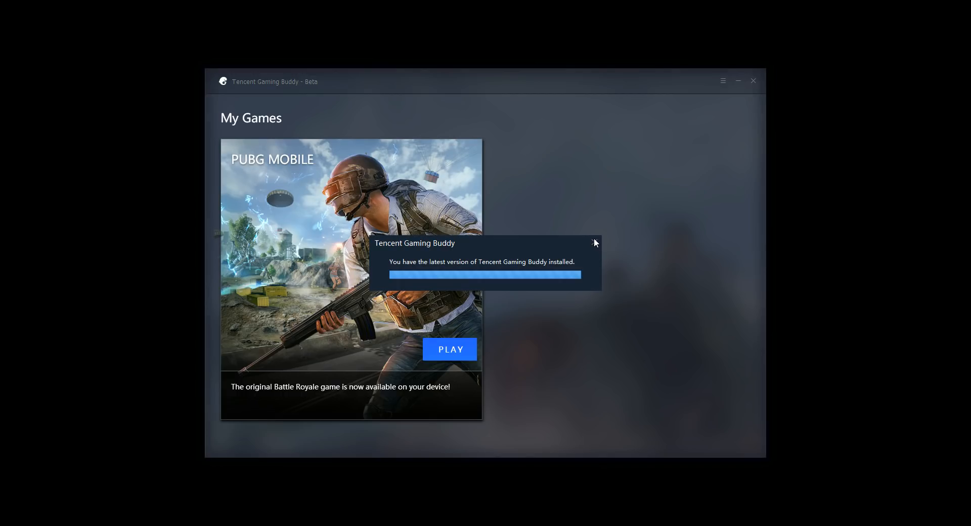
{"action": "left_click", "coordinate": [593, 242]}
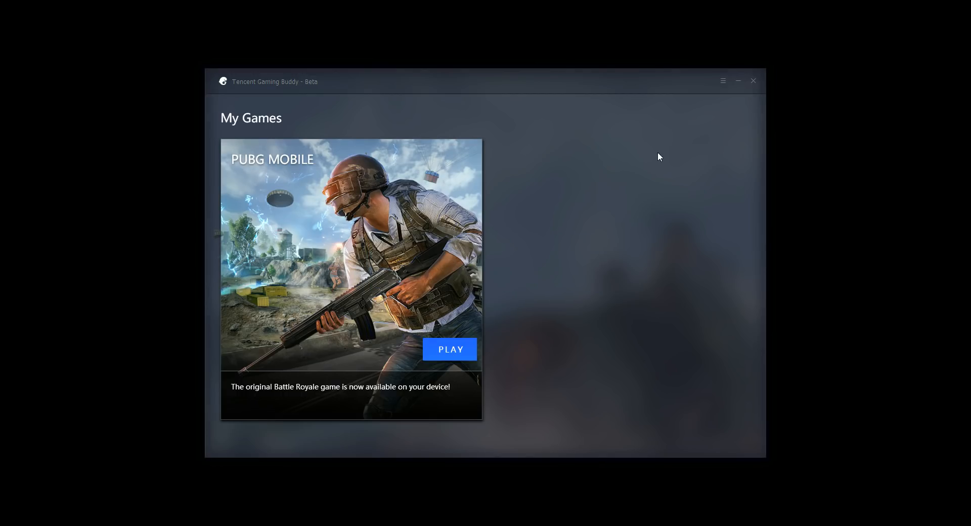
Set the interface language to 简体中文, save it, and acknowledge the restart notice.
{"action": "left_click", "coordinate": [722, 81]}
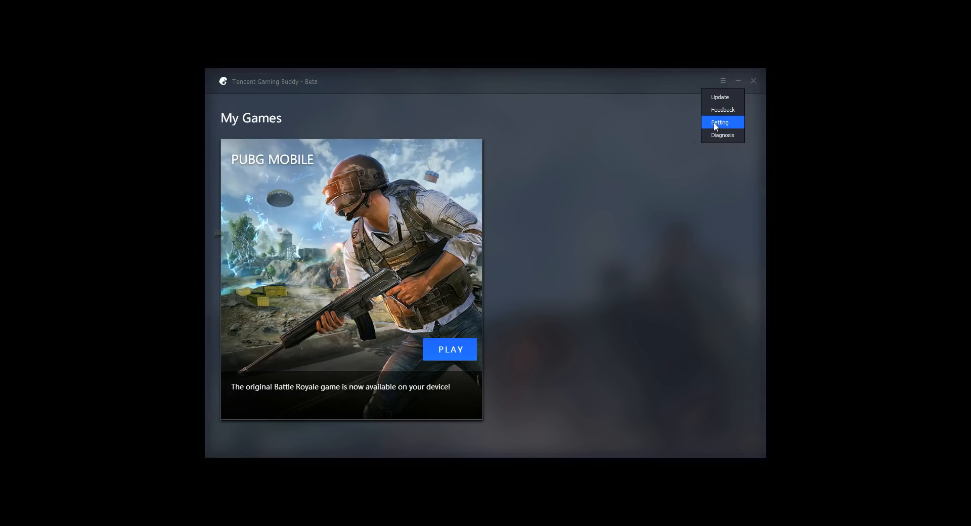
{"action": "left_click", "coordinate": [720, 122]}
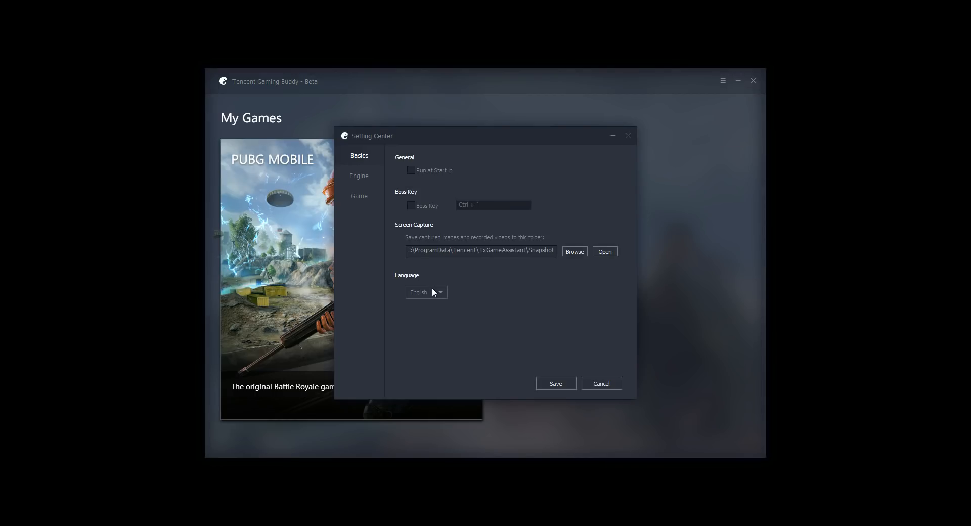
{"action": "left_click", "coordinate": [425, 293]}
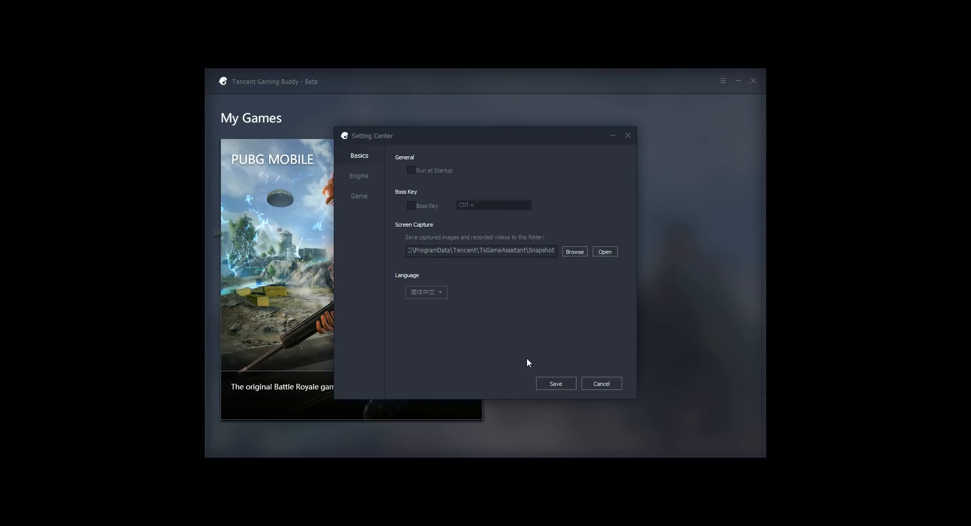
{"action": "left_click", "coordinate": [556, 383]}
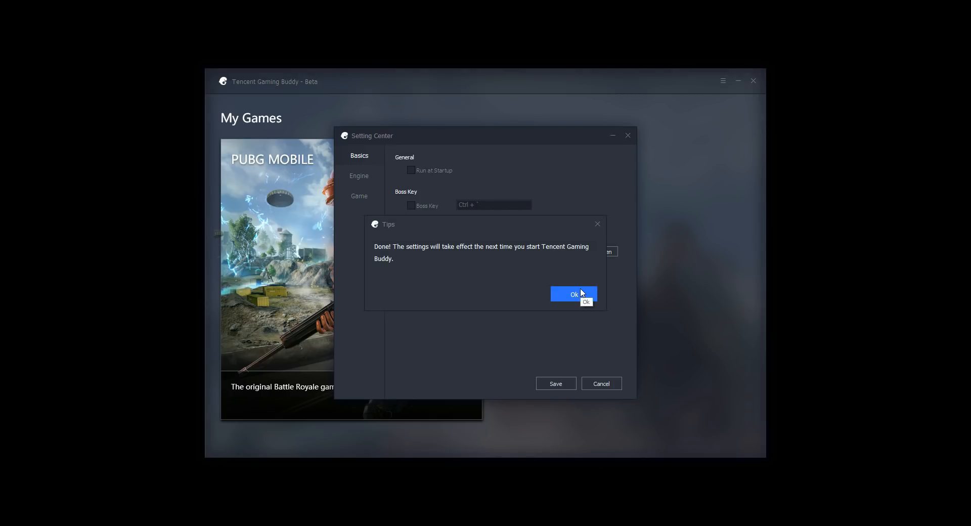
{"action": "left_click", "coordinate": [574, 294]}
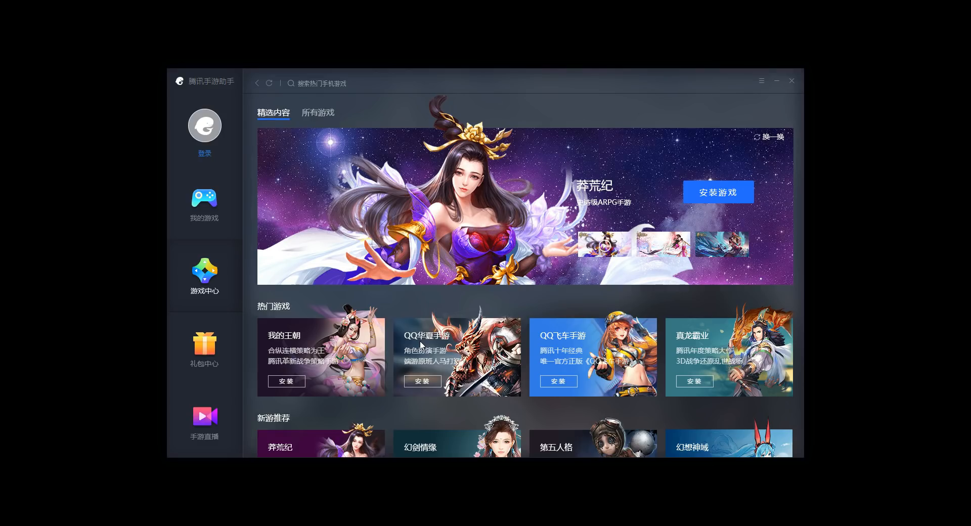
{"action": "mouse_move", "coordinate": [167, 130]}
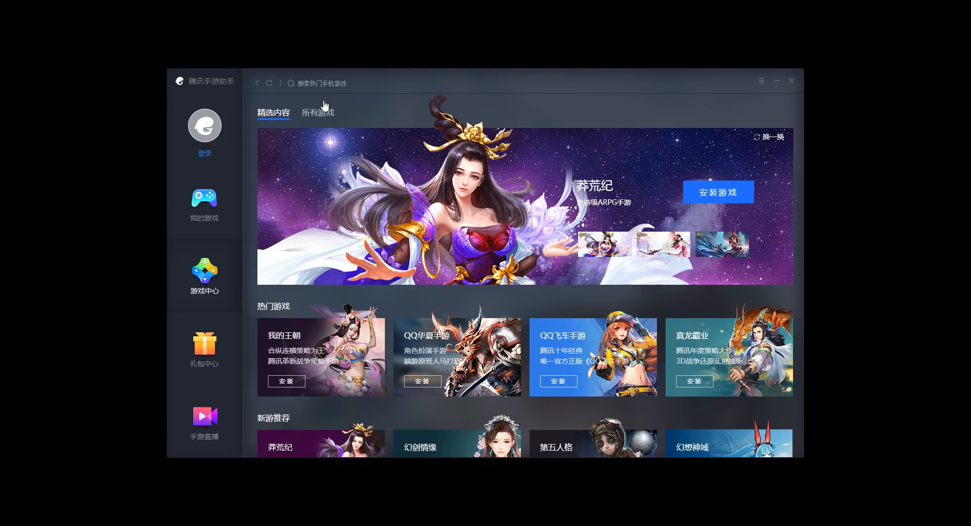
{"action": "mouse_move", "coordinate": [296, 96]}
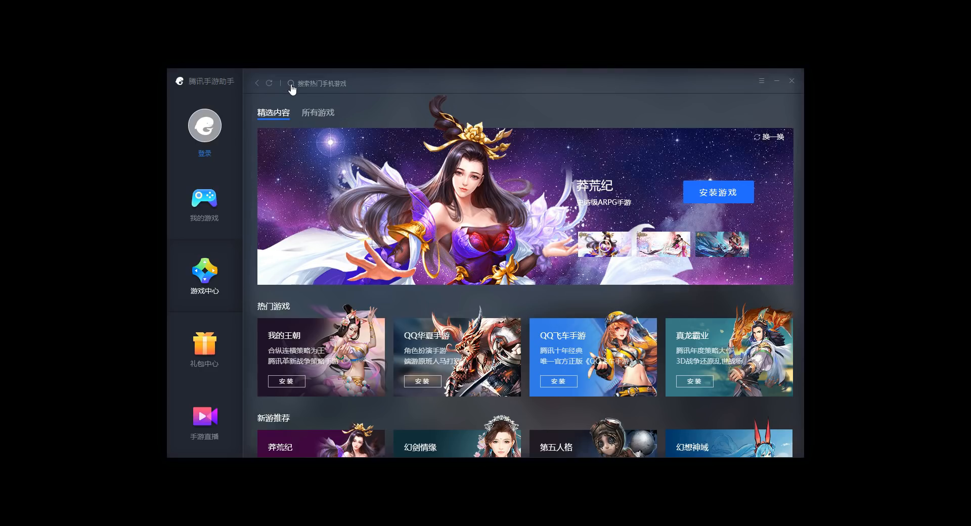
Search the game centre for pubg to list the 15 matching games.
{"action": "left_click", "coordinate": [342, 84]}
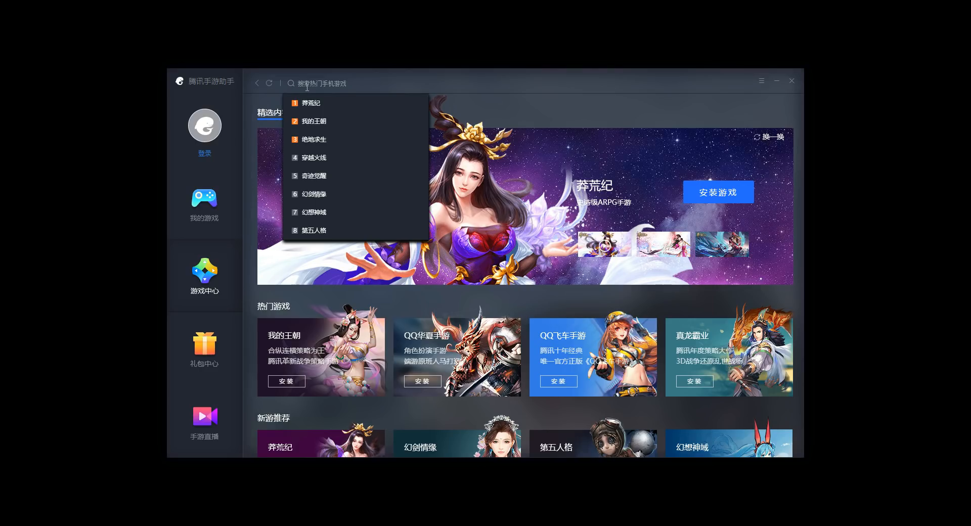
{"action": "type", "text": "putg"}
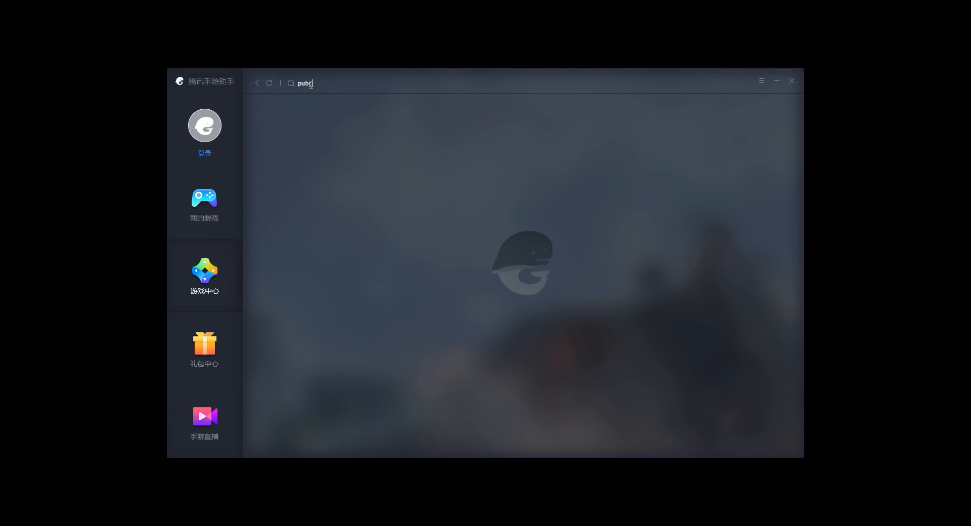
{"action": "key", "text": "Enter"}
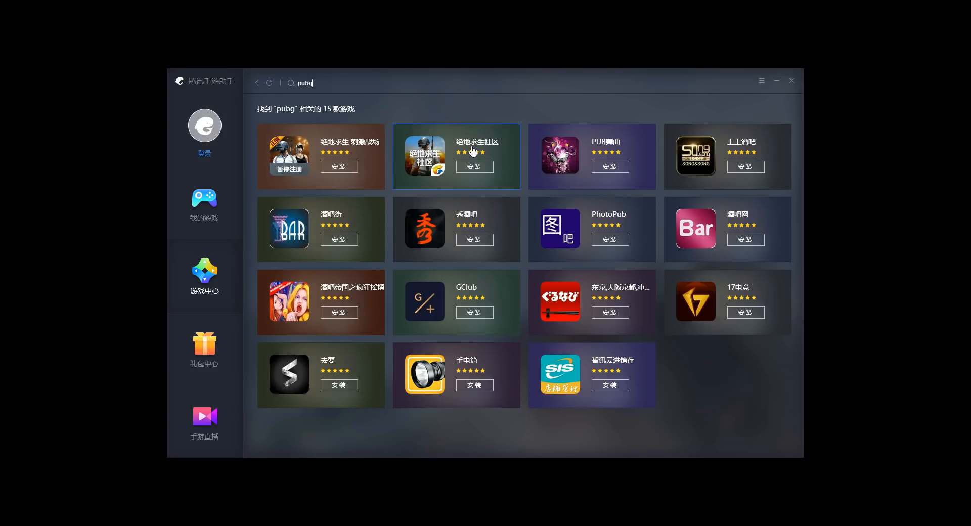
{"action": "mouse_move", "coordinate": [369, 145]}
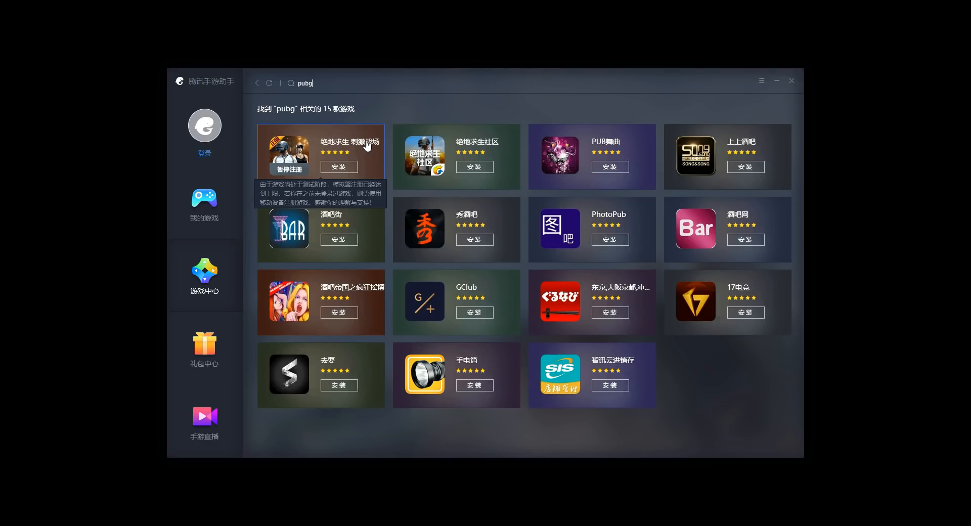
{"action": "mouse_move", "coordinate": [340, 151]}
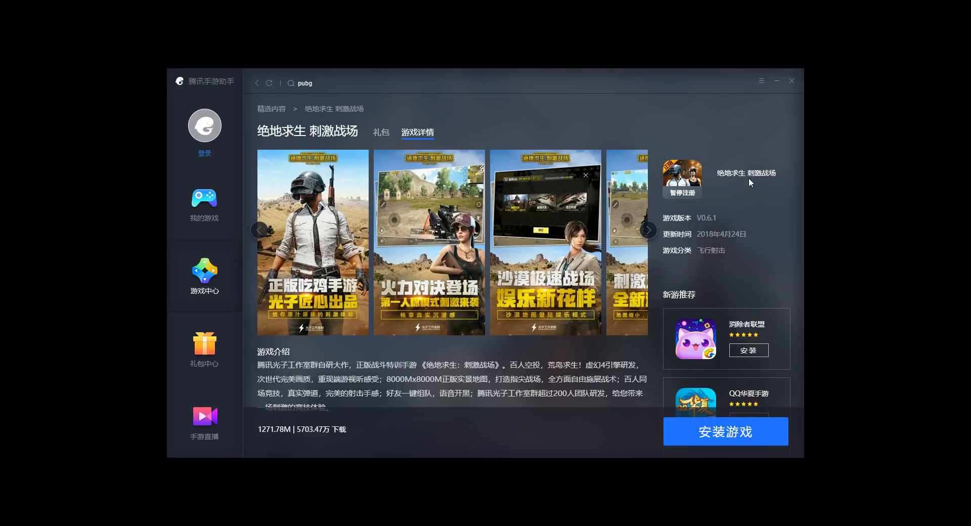
{"action": "mouse_move", "coordinate": [706, 164]}
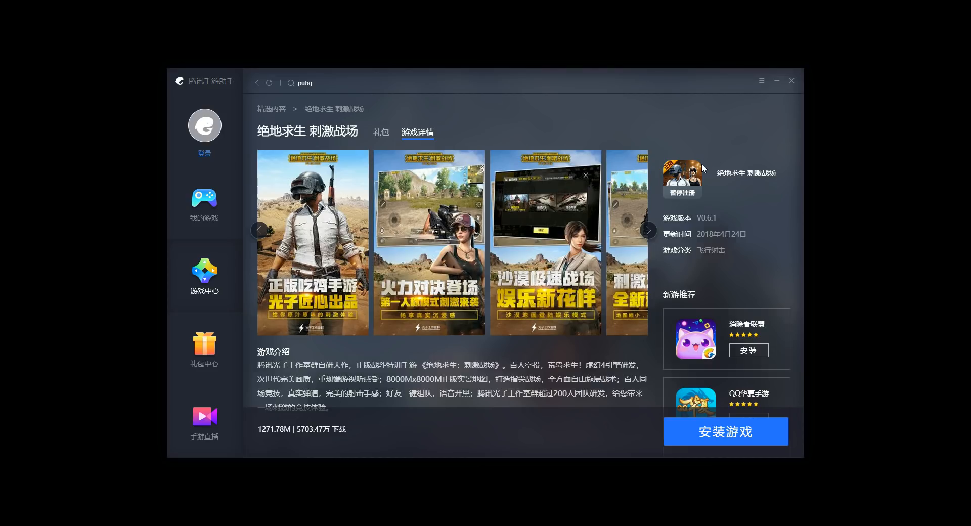
{"action": "mouse_move", "coordinate": [701, 204]}
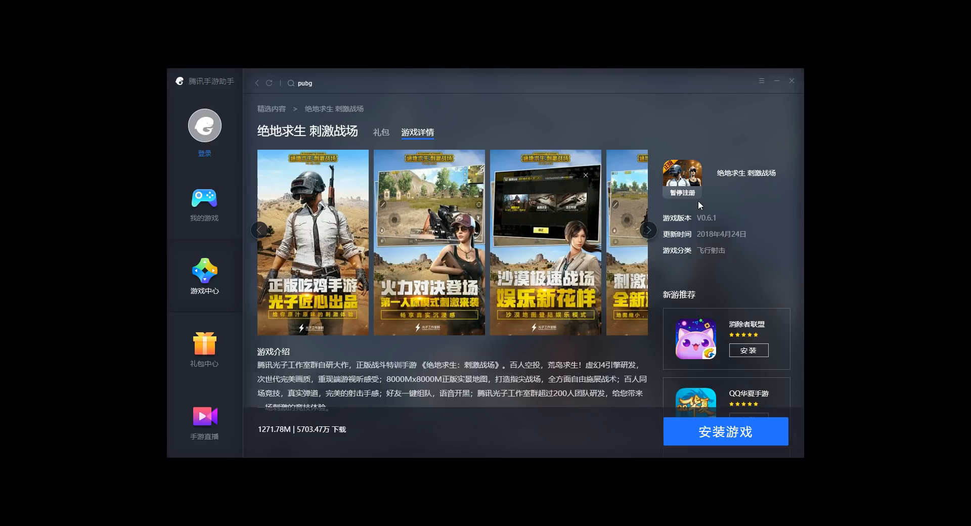
{"action": "mouse_move", "coordinate": [254, 98]}
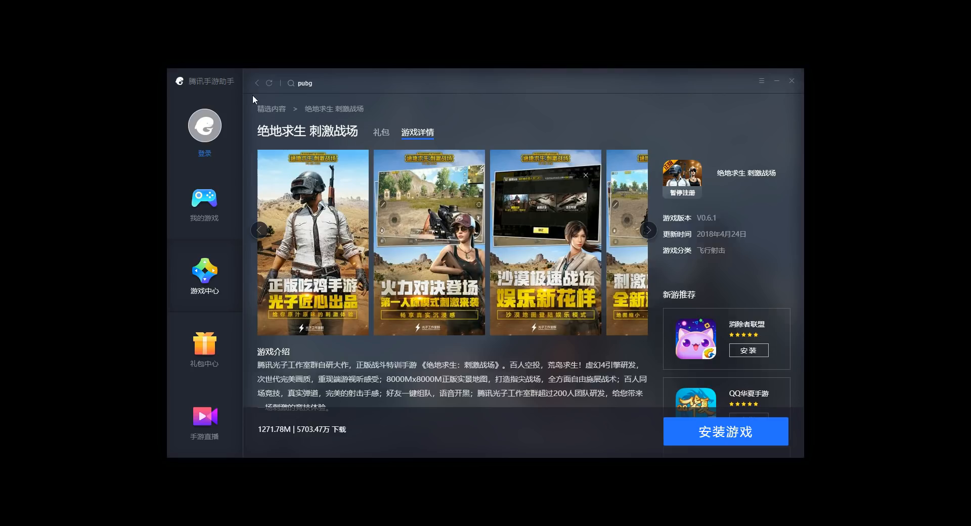
{"action": "mouse_move", "coordinate": [258, 88]}
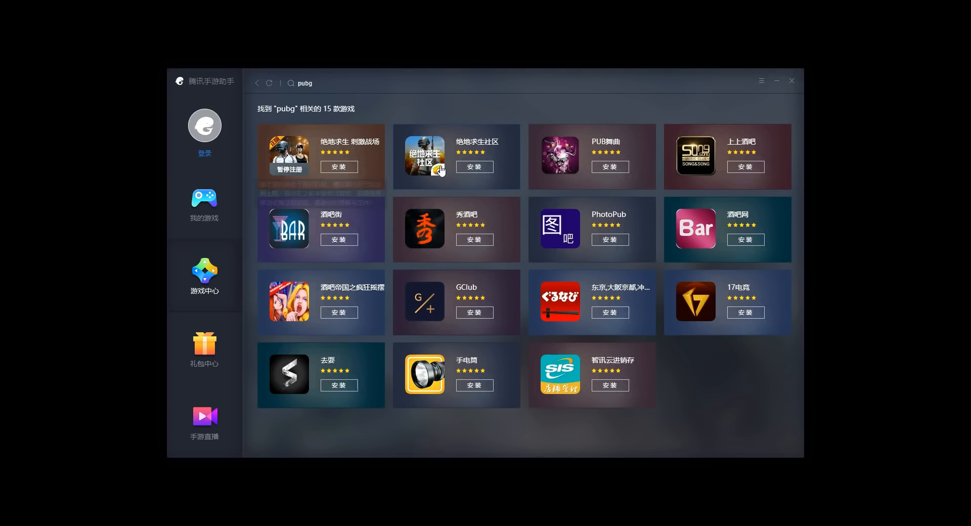
Open the 绝地求生社区 result's details page.
{"action": "left_click", "coordinate": [425, 156]}
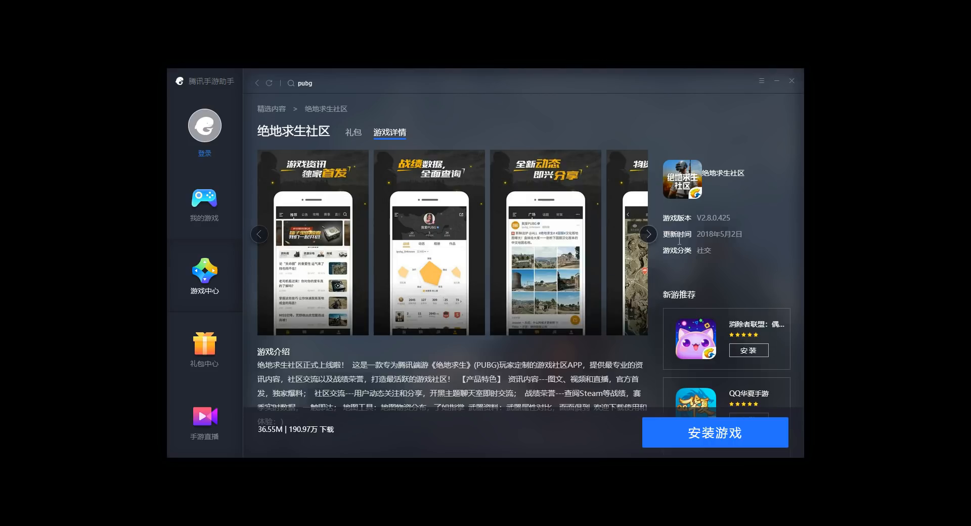
{"action": "mouse_move", "coordinate": [707, 232]}
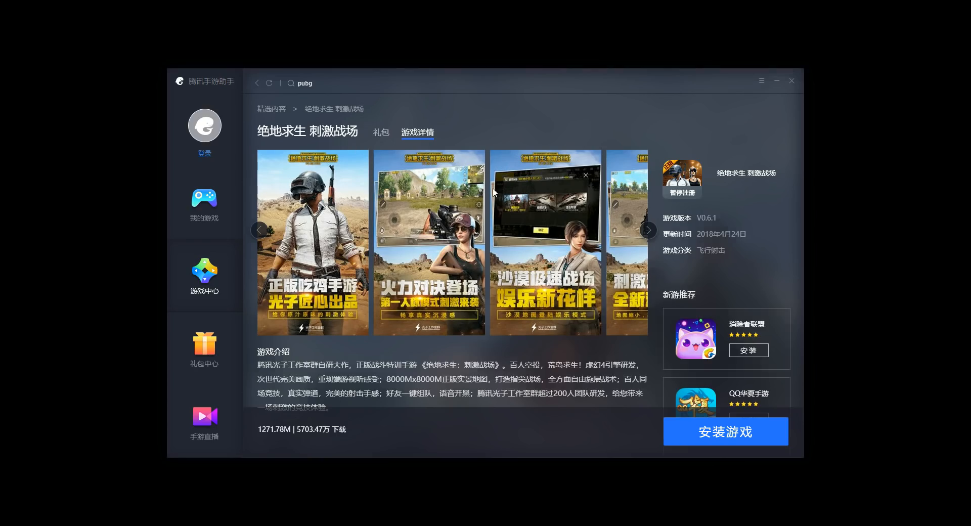
{"action": "mouse_move", "coordinate": [737, 435]}
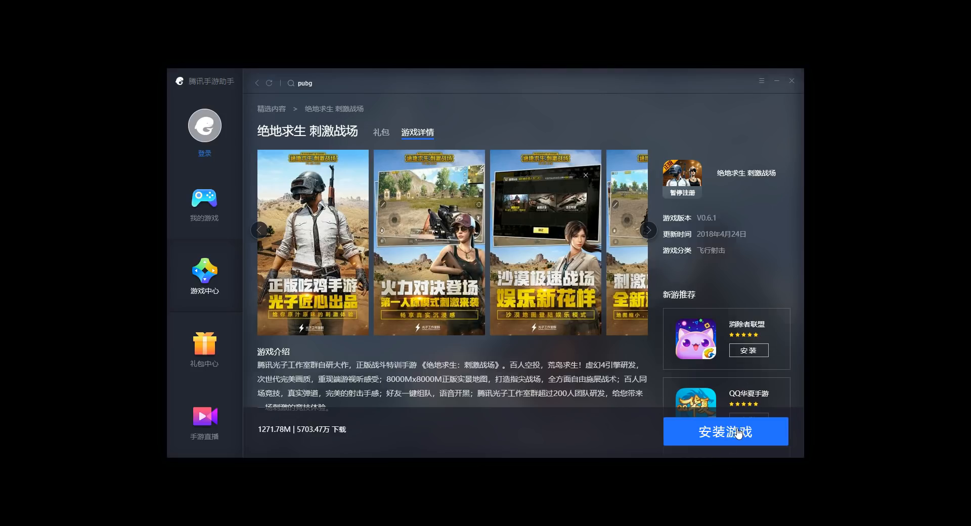
Start, pause, then resume the 绝地求生 刺激战场 V0.6.1 download until it reaches 16%.
{"action": "left_click", "coordinate": [725, 431]}
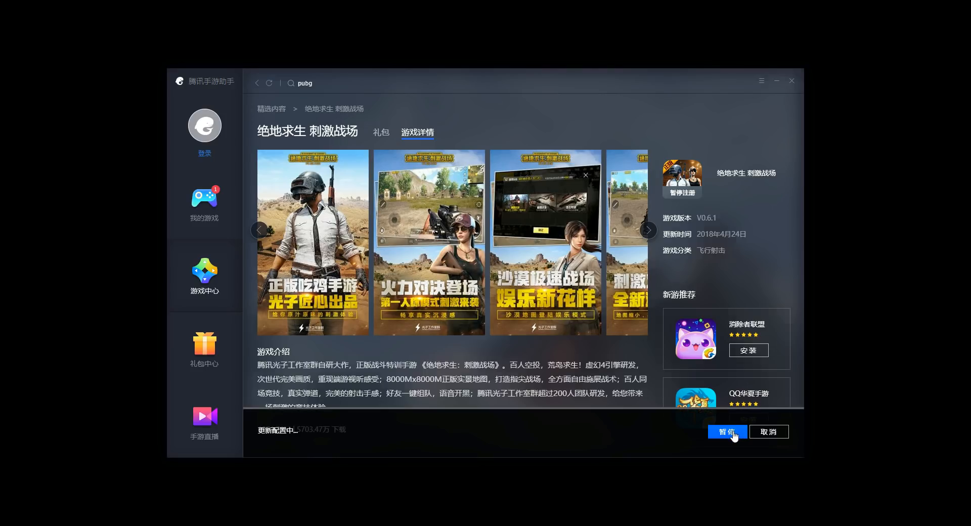
{"action": "left_click", "coordinate": [728, 432]}
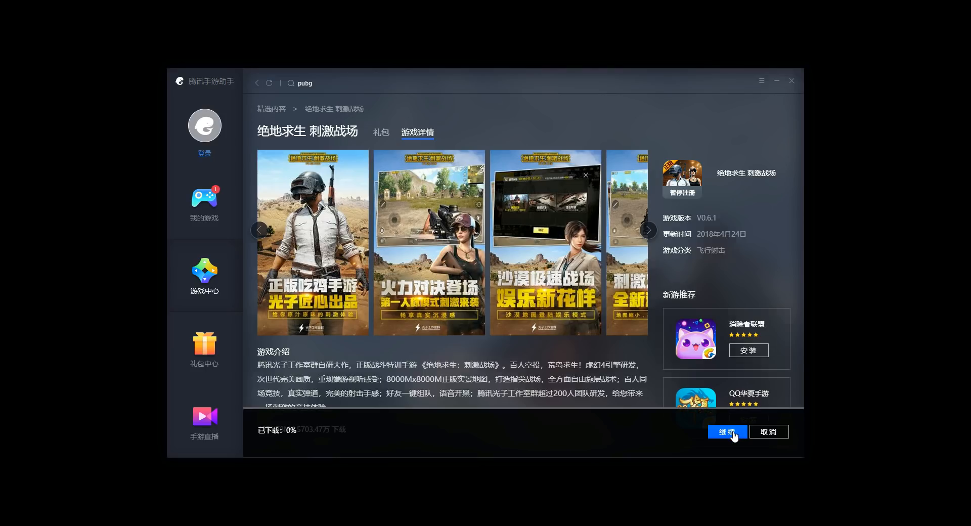
{"action": "mouse_move", "coordinate": [695, 437]}
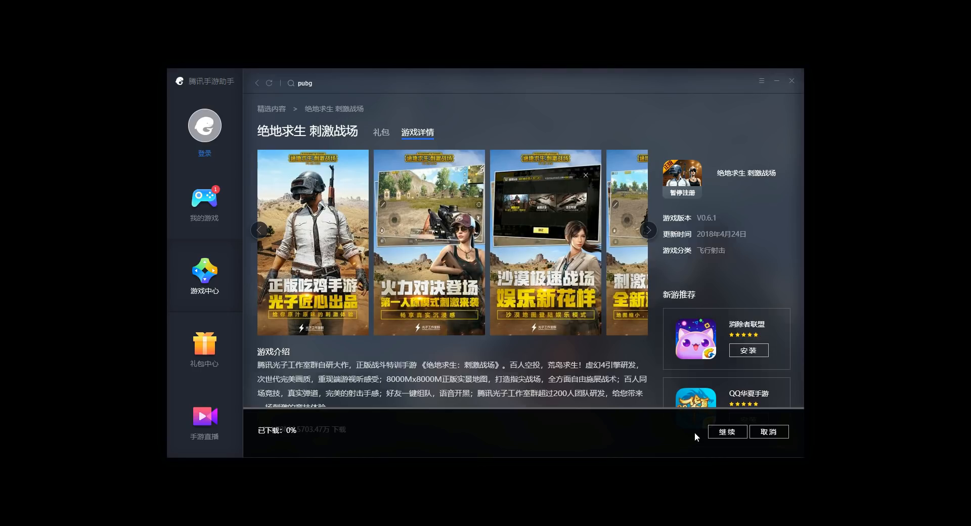
{"action": "mouse_move", "coordinate": [701, 250]}
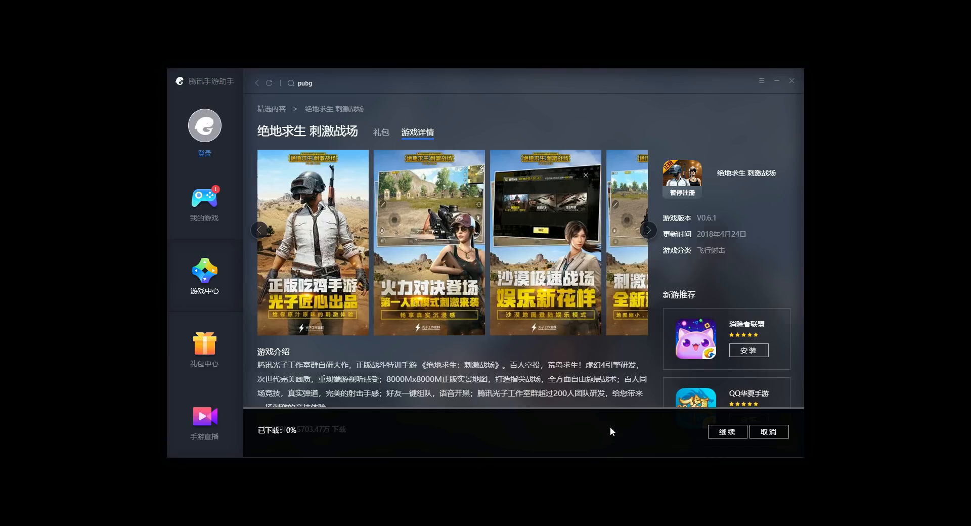
{"action": "left_click", "coordinate": [728, 431]}
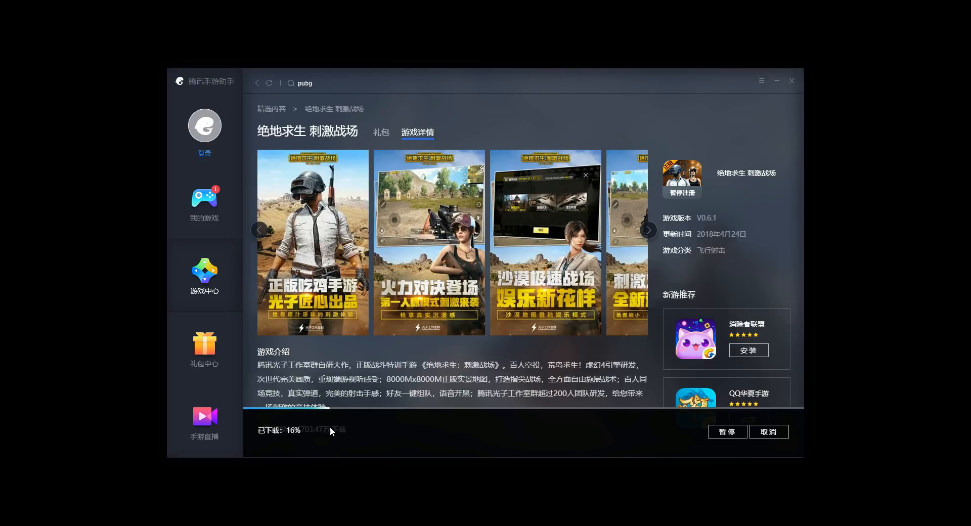
{"action": "mouse_move", "coordinate": [698, 429]}
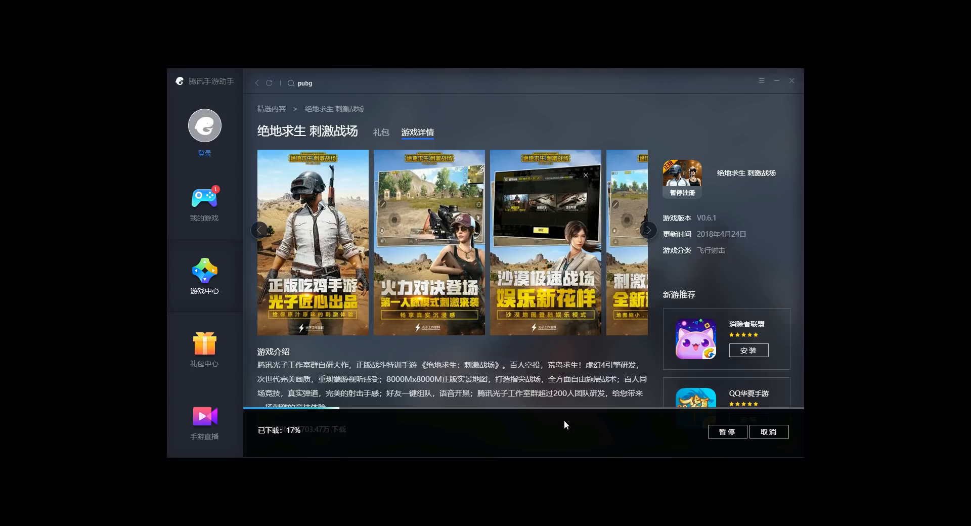
{"action": "mouse_move", "coordinate": [519, 442]}
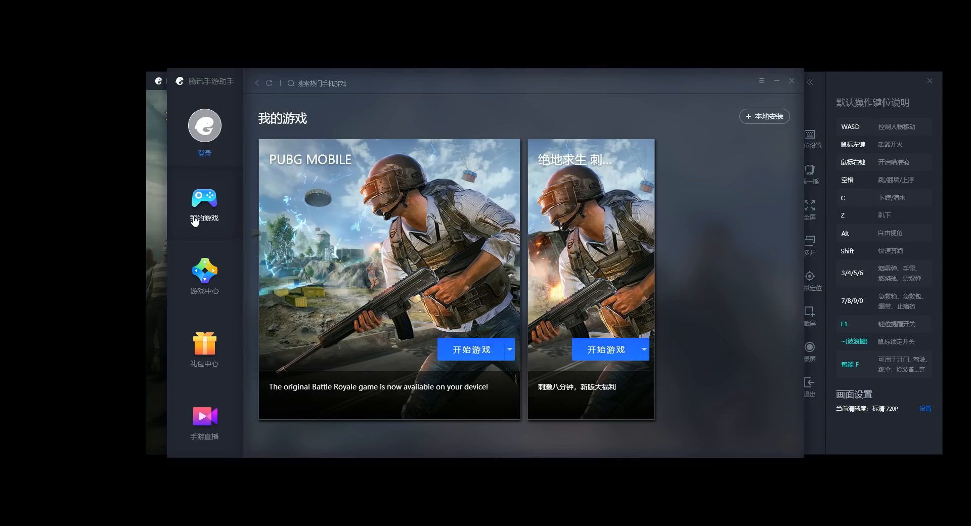
{"action": "mouse_move", "coordinate": [391, 180]}
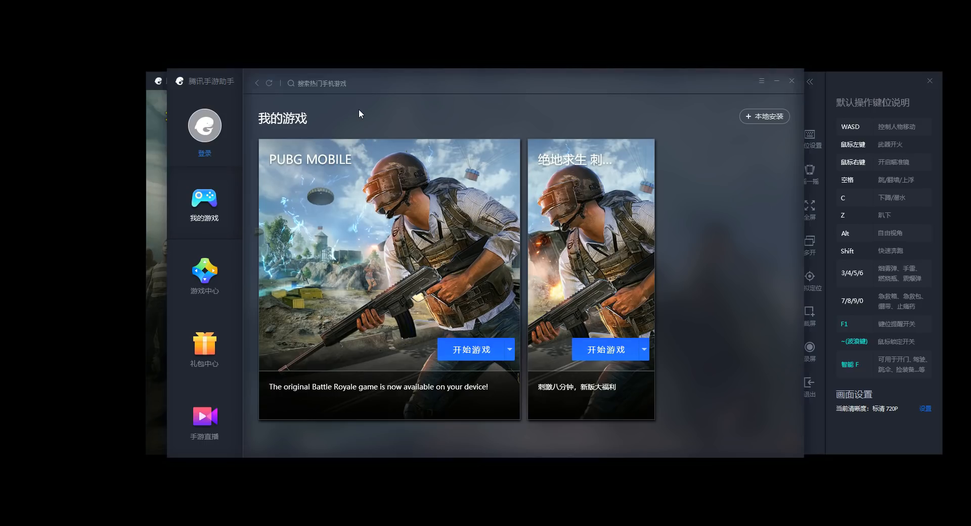
{"action": "mouse_move", "coordinate": [623, 99]}
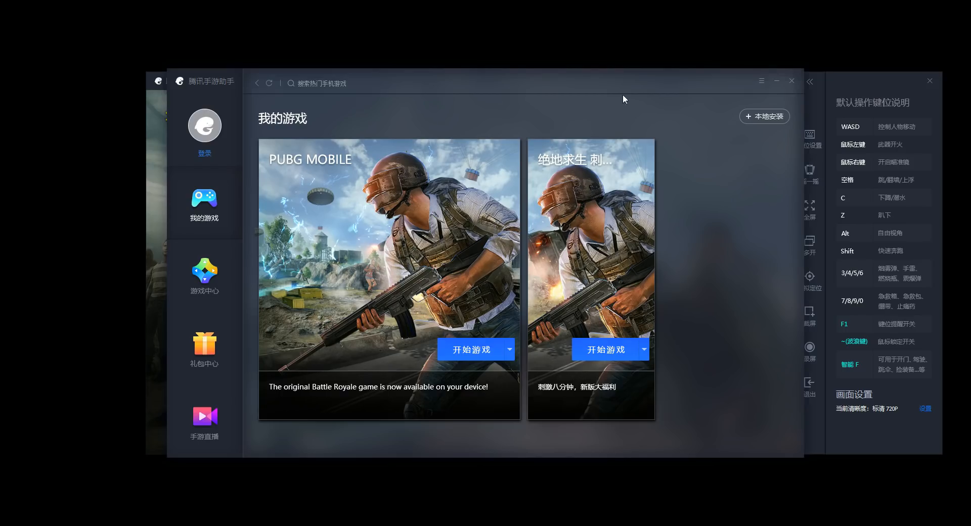
{"action": "mouse_move", "coordinate": [759, 80]}
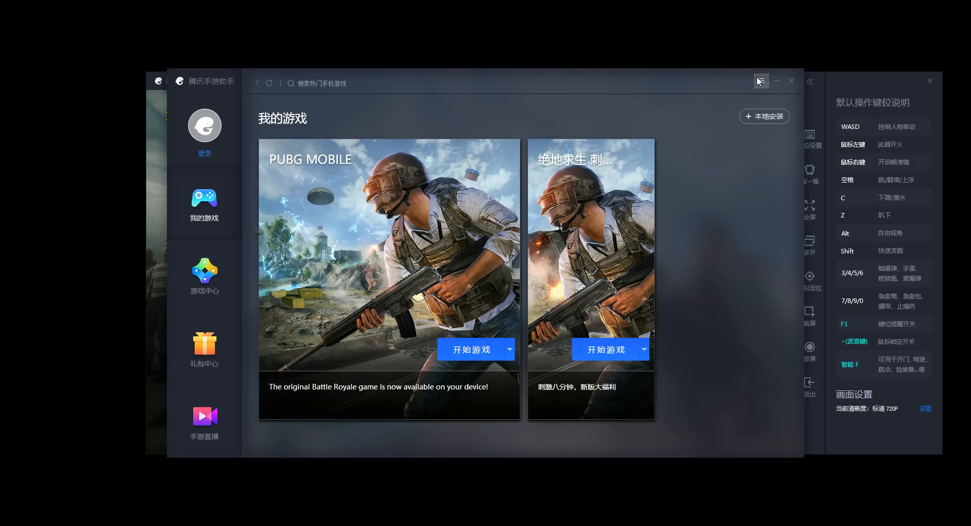
Choose English as the 语言 in 设置中心, save, and confirm the restart prompt.
{"action": "left_click", "coordinate": [761, 81]}
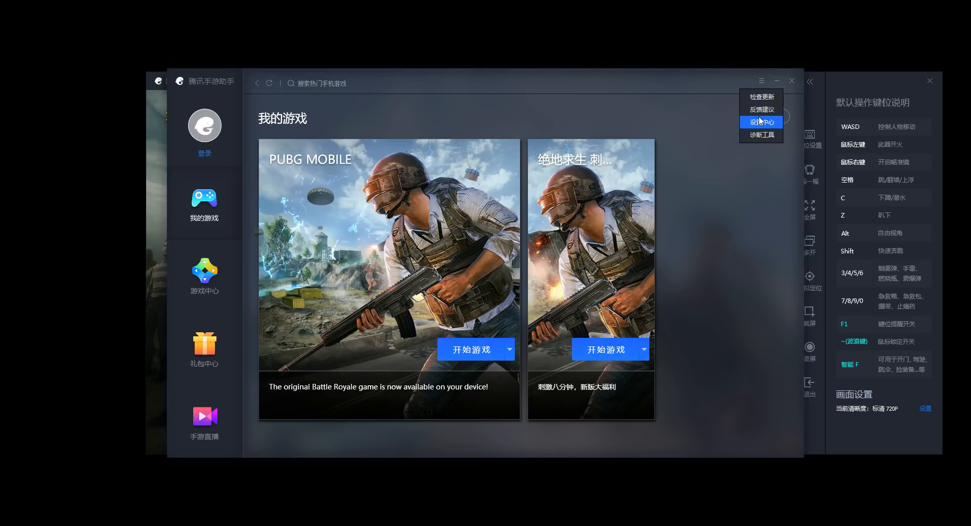
{"action": "left_click", "coordinate": [761, 122]}
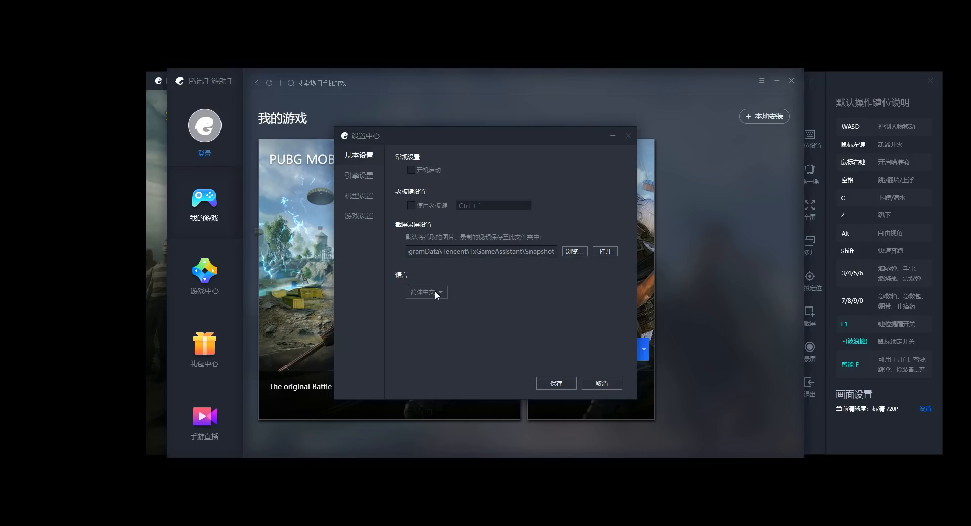
{"action": "left_click", "coordinate": [426, 293]}
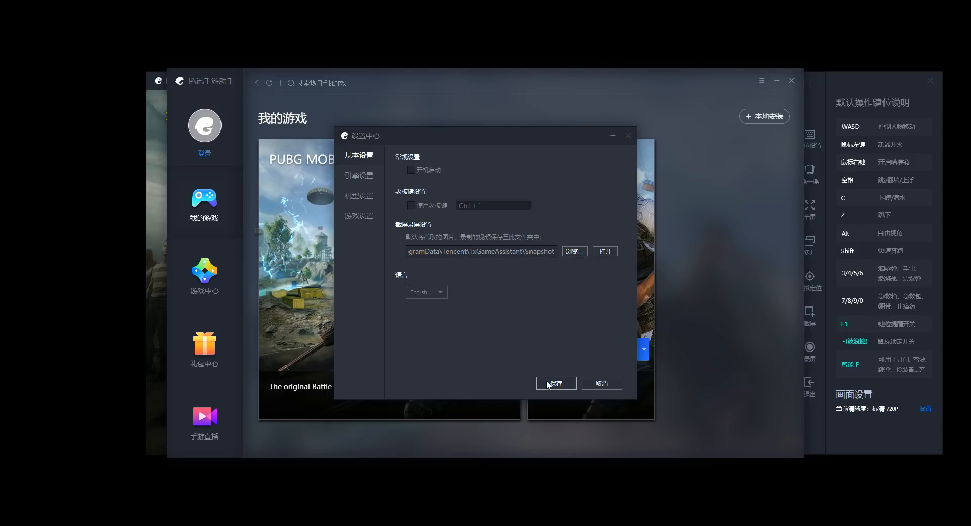
{"action": "left_click", "coordinate": [555, 383]}
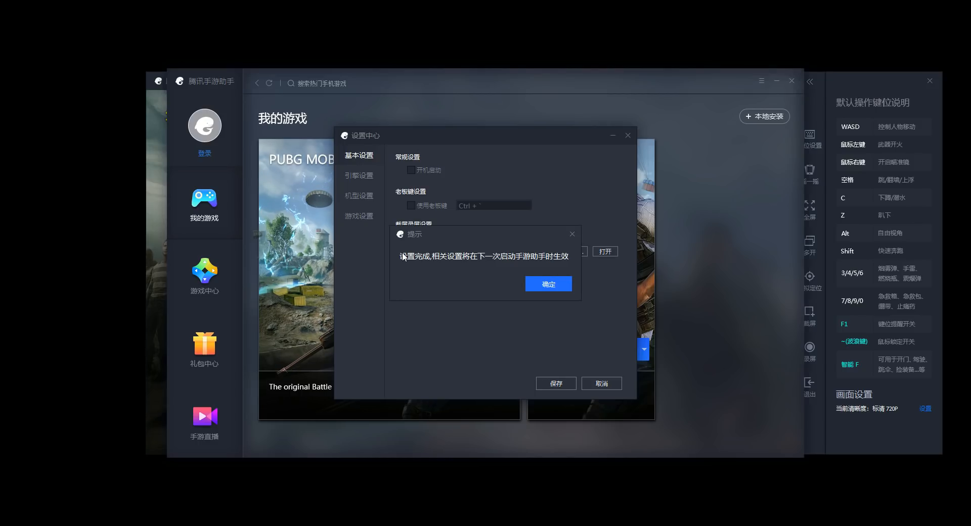
{"action": "mouse_move", "coordinate": [450, 266]}
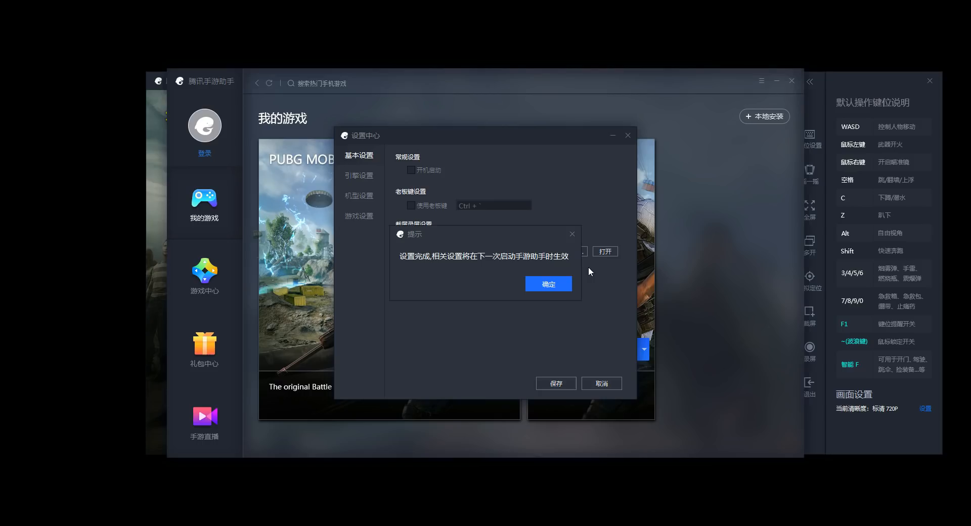
{"action": "left_click", "coordinate": [548, 284]}
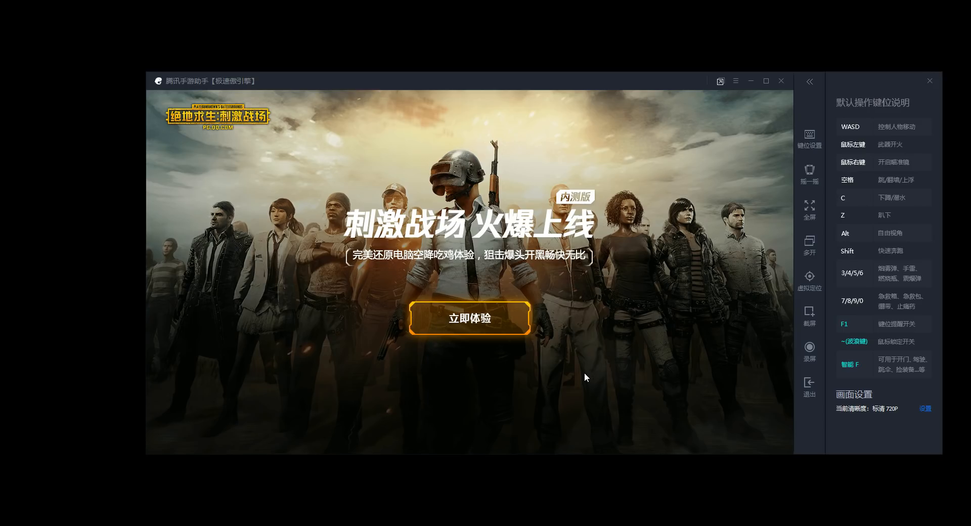
Close the game engine window showing the splash screen and confirm quitting.
{"action": "left_click", "coordinate": [782, 80]}
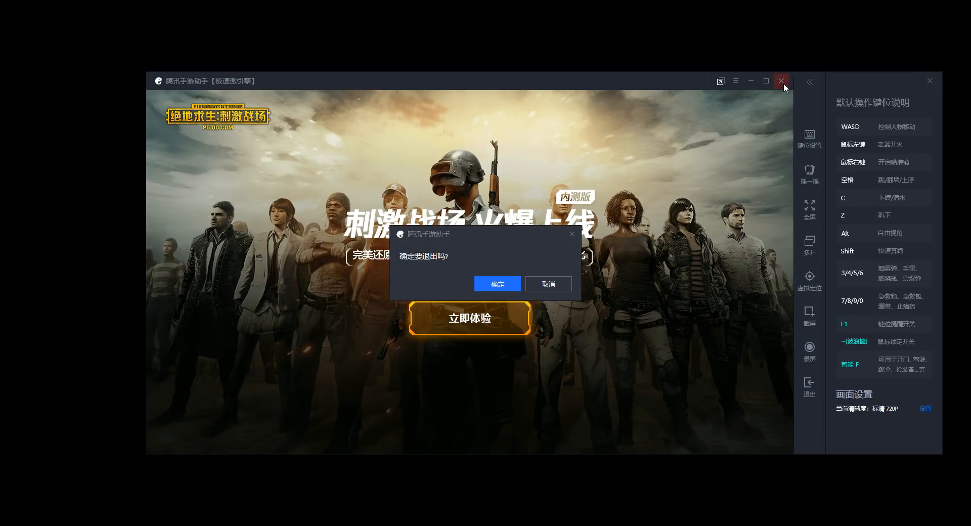
{"action": "left_click", "coordinate": [497, 283]}
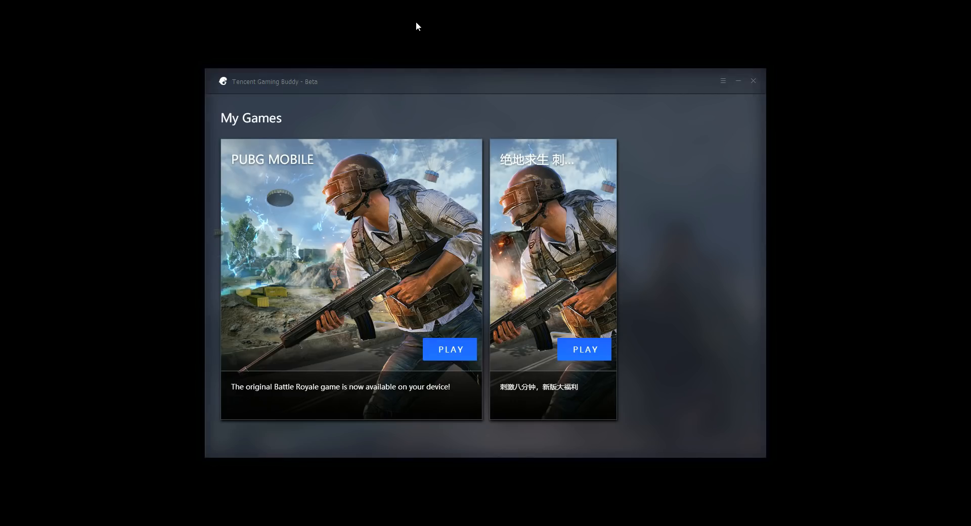
{"action": "mouse_move", "coordinate": [403, 198]}
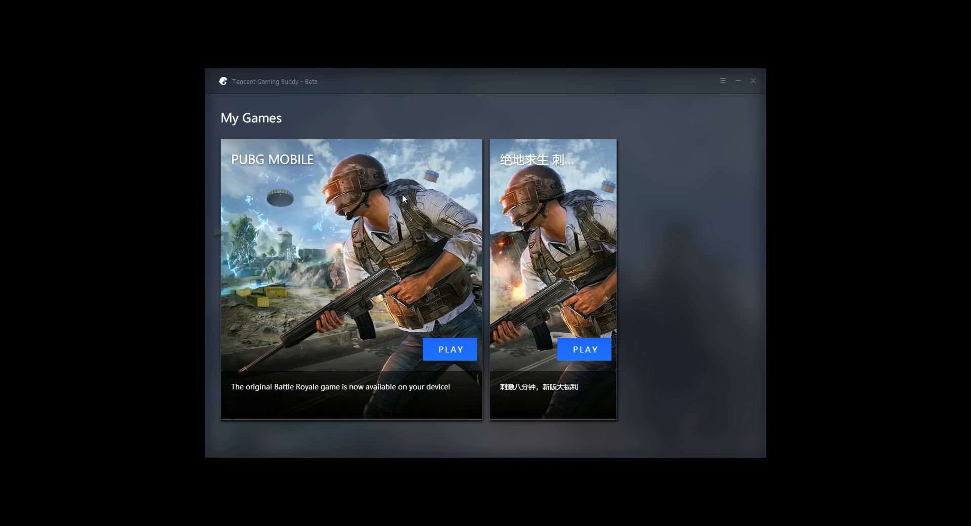
{"action": "mouse_move", "coordinate": [413, 258]}
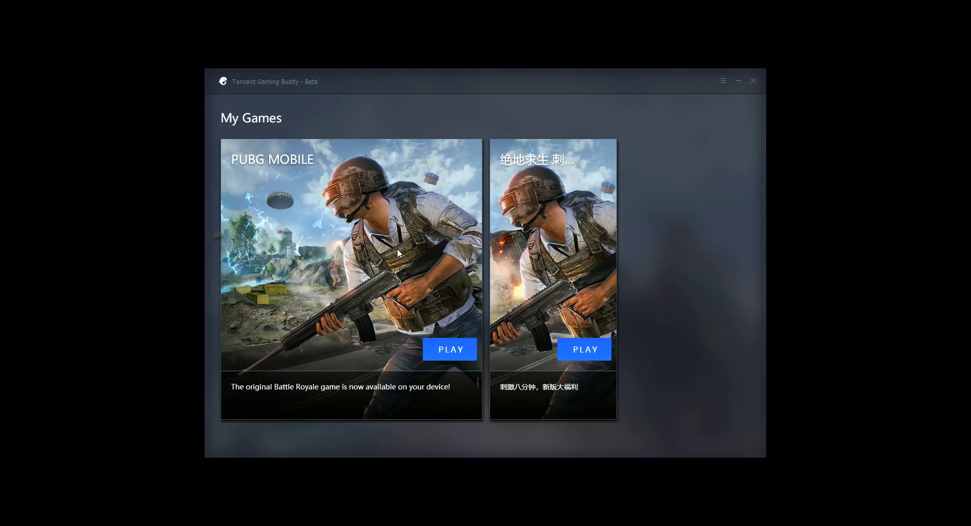
{"action": "mouse_move", "coordinate": [404, 232]}
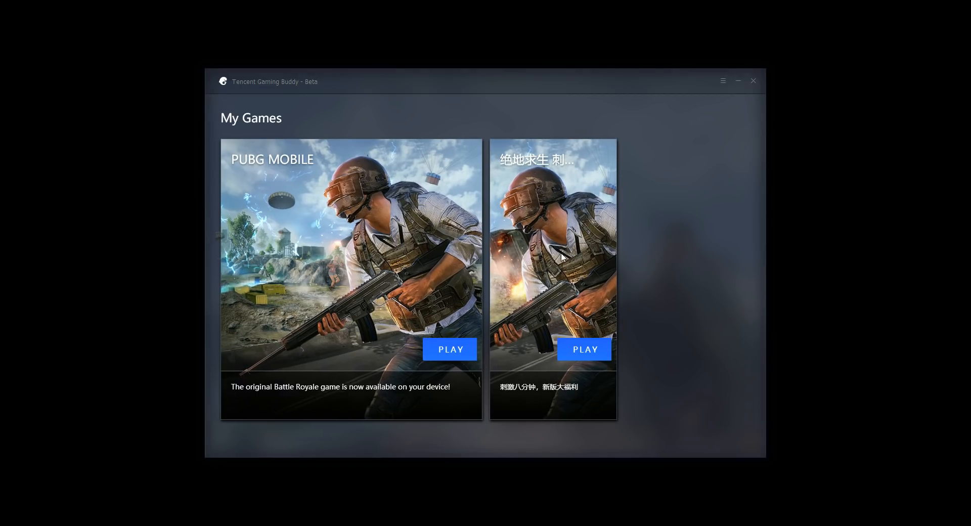
{"action": "mouse_move", "coordinate": [563, 268]}
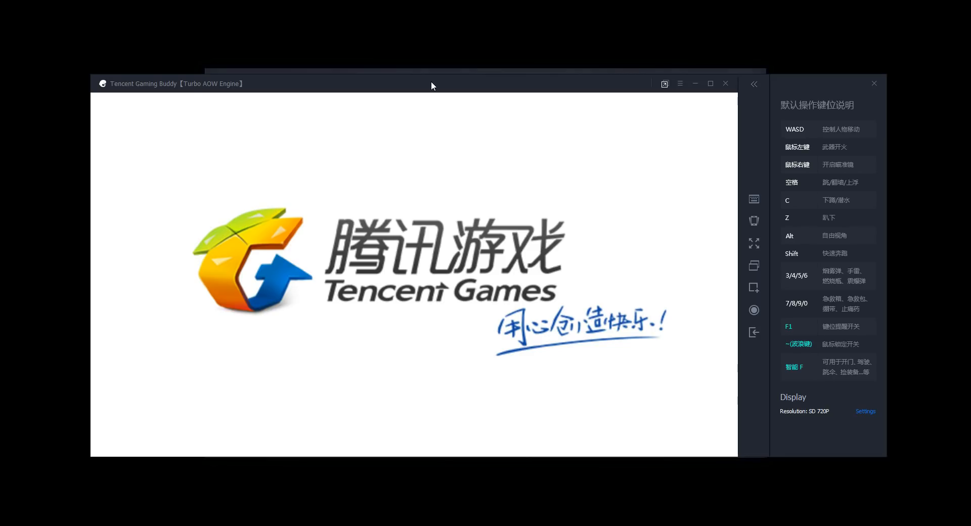
{"action": "mouse_move", "coordinate": [828, 81]}
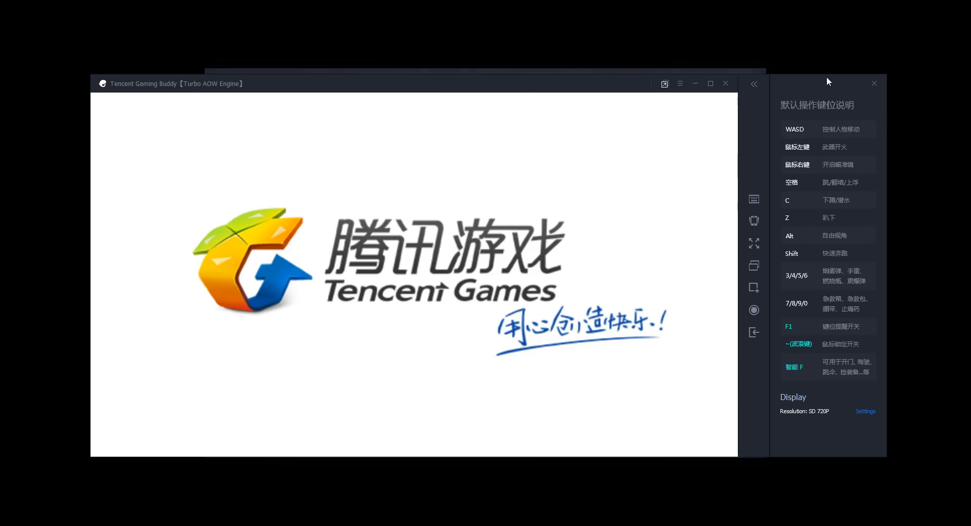
{"action": "mouse_move", "coordinate": [849, 263]}
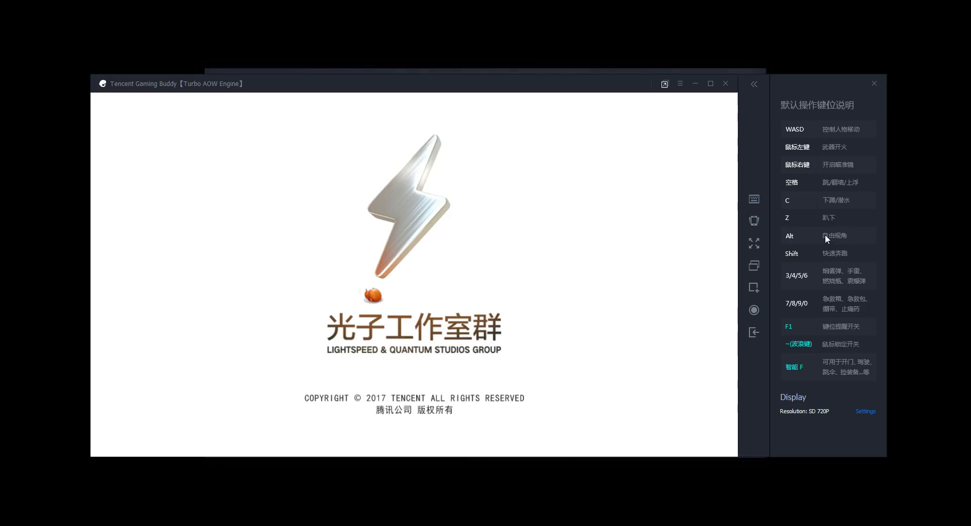
{"action": "mouse_move", "coordinate": [804, 269]}
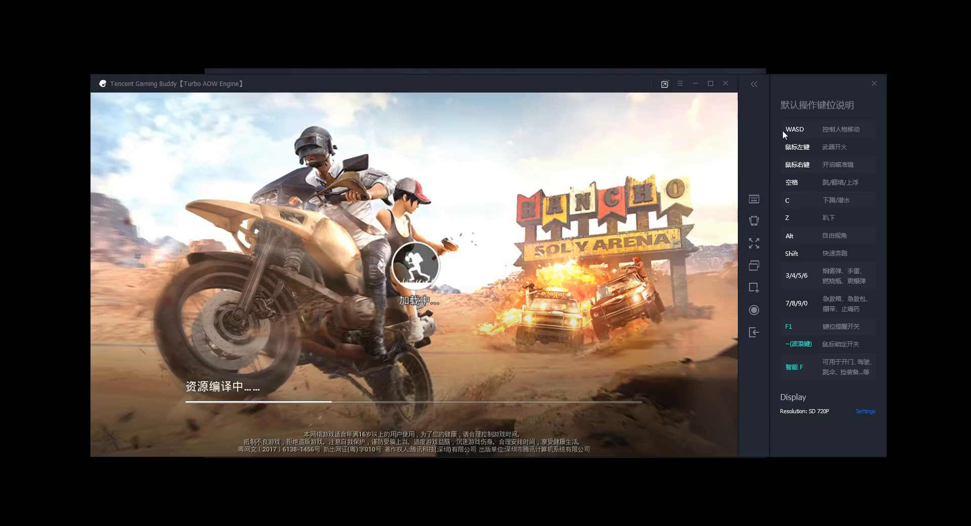
{"action": "mouse_move", "coordinate": [501, 251]}
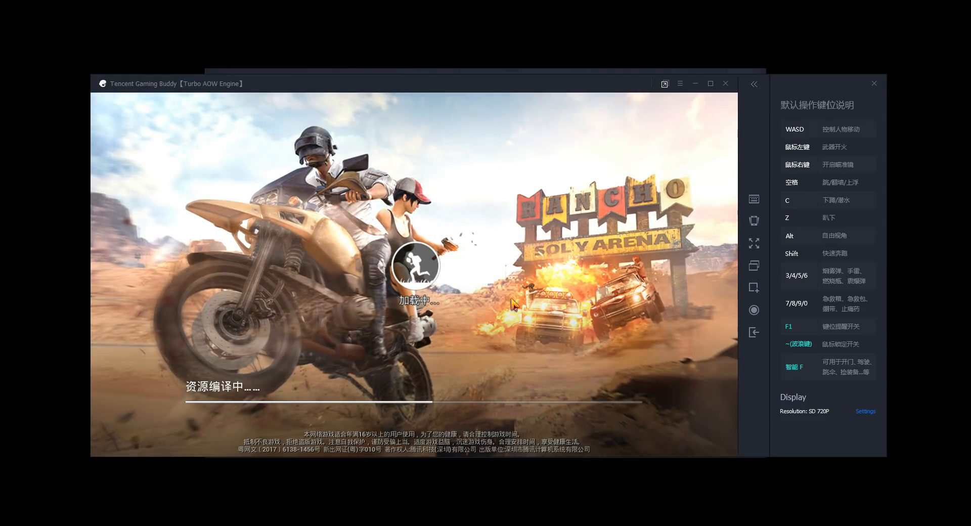
{"action": "mouse_move", "coordinate": [251, 372]}
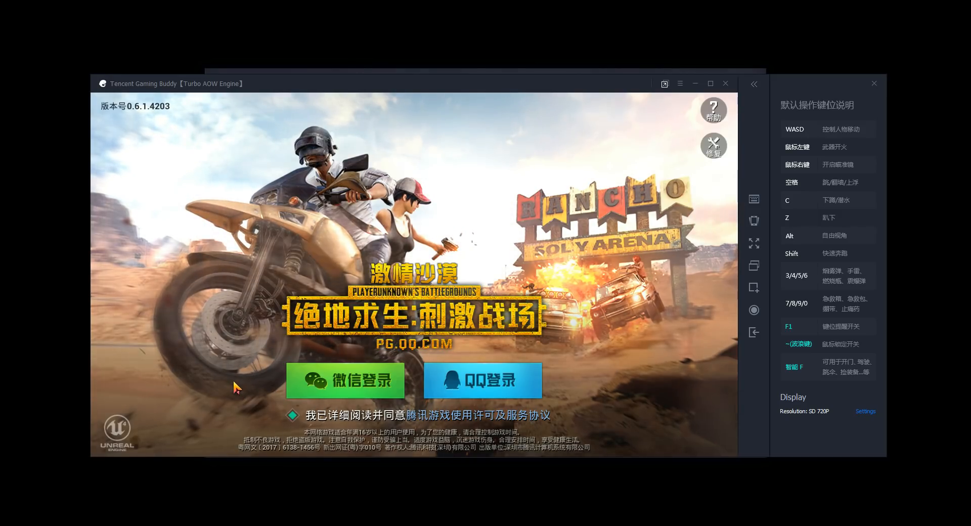
{"action": "mouse_move", "coordinate": [333, 375]}
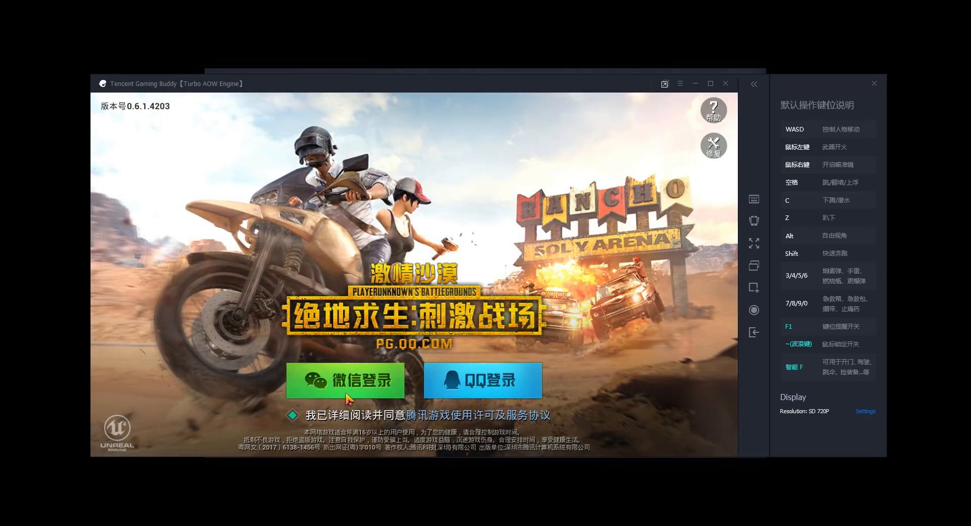
Choose the green 微信登录 button to bring up the WeChat QR login code.
{"action": "left_click", "coordinate": [343, 380]}
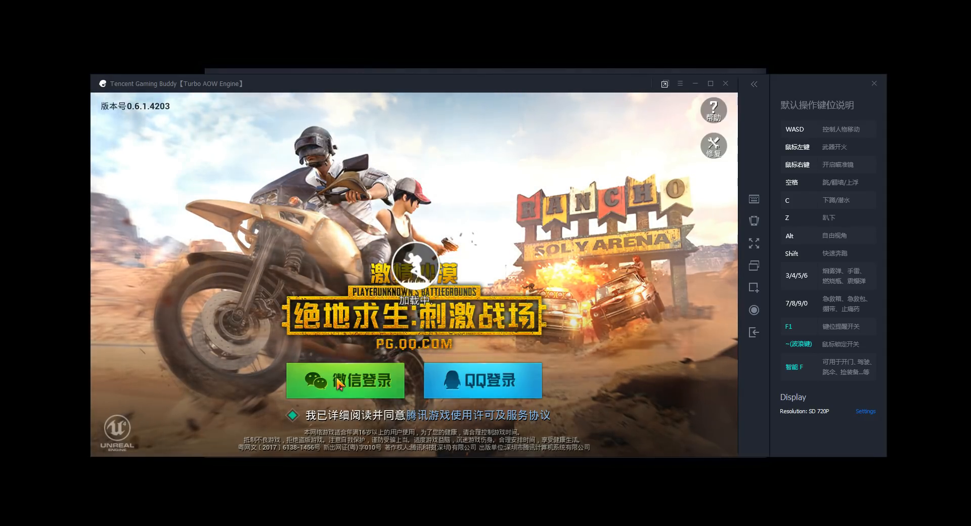
{"action": "left_click", "coordinate": [351, 381]}
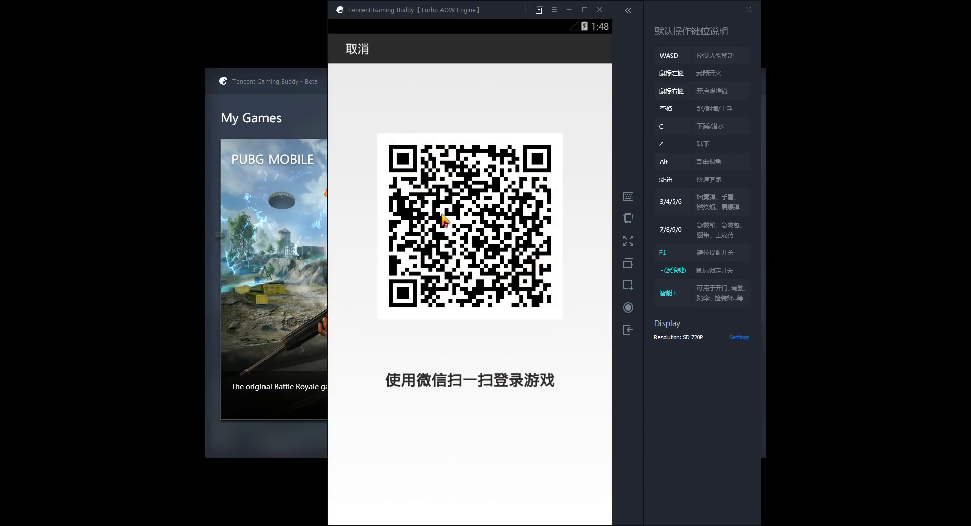
{"action": "mouse_move", "coordinate": [452, 270]}
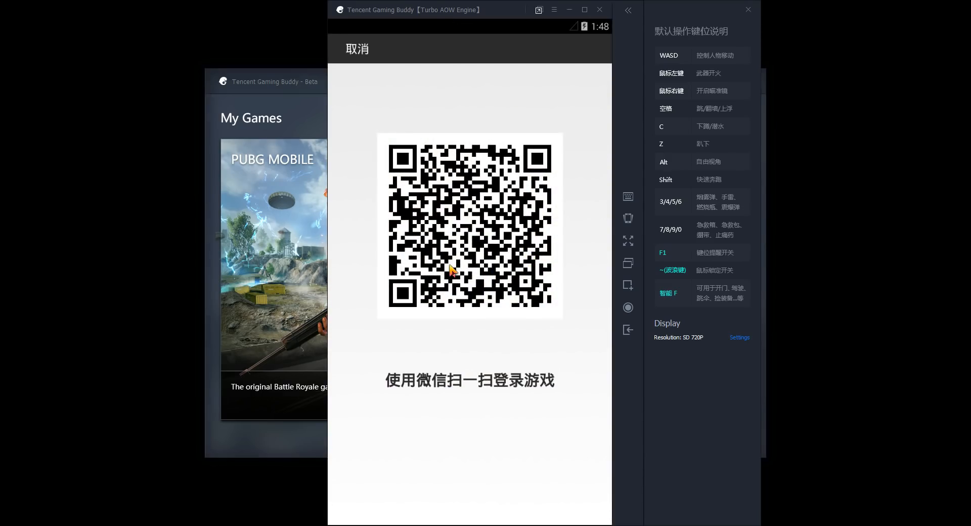